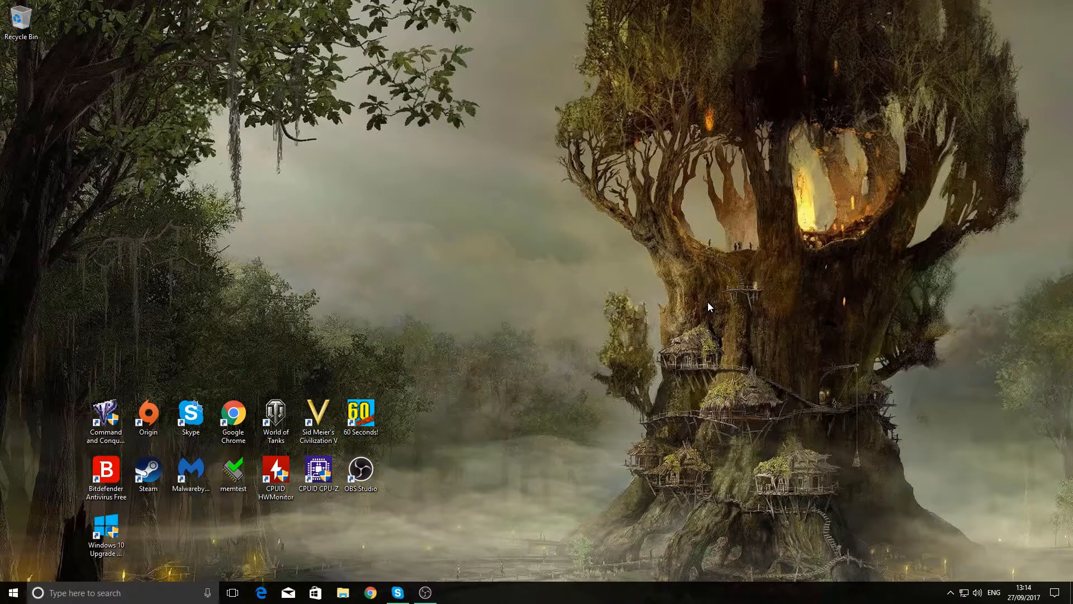
pyautogui.moveTo(619, 362)
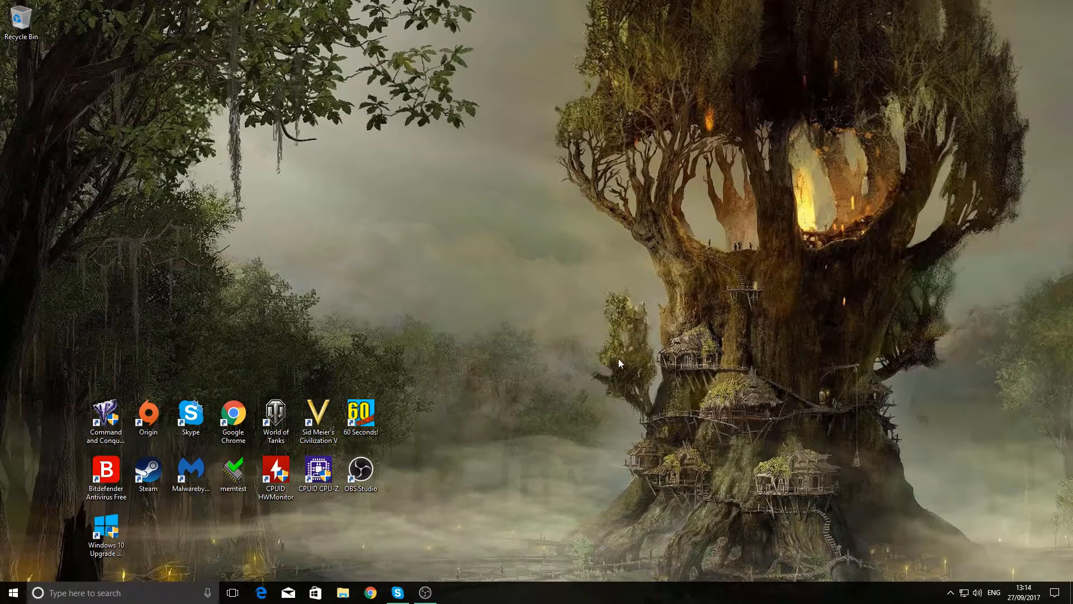
pyautogui.moveTo(381, 573)
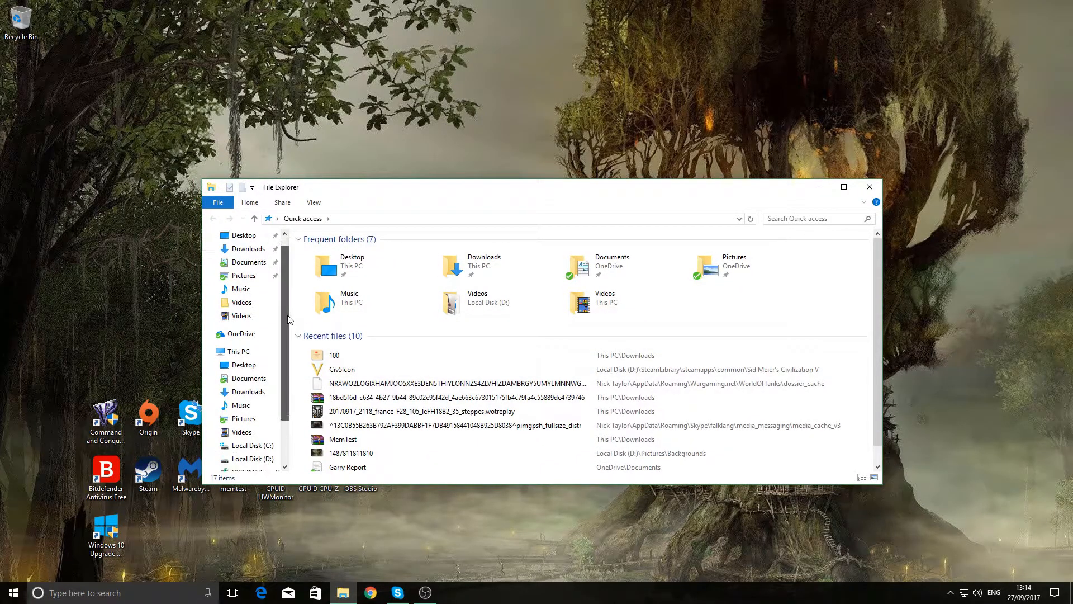
# Browse to C:\Program Files (x86)\Steam to view its subfolders such as steamapps and skins.
pyautogui.scroll(-3)
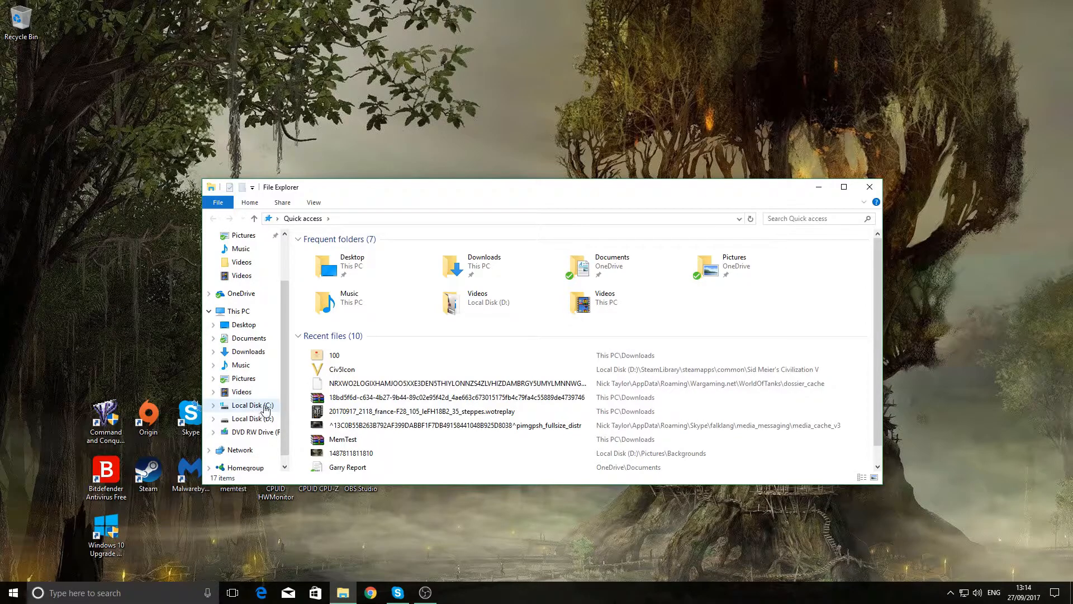
pyautogui.click(251, 404)
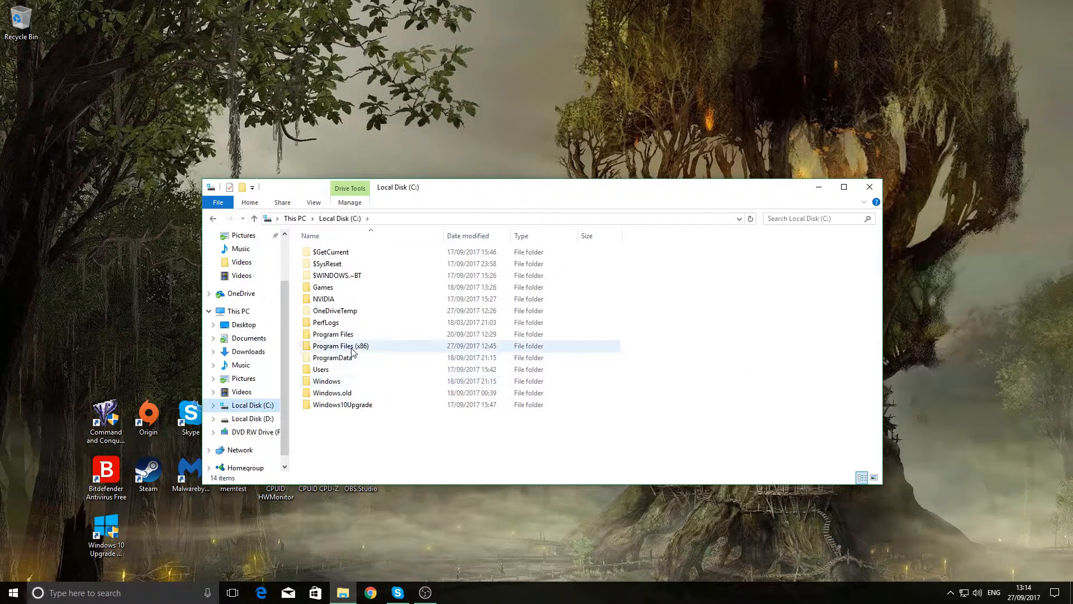
pyautogui.moveTo(340, 346)
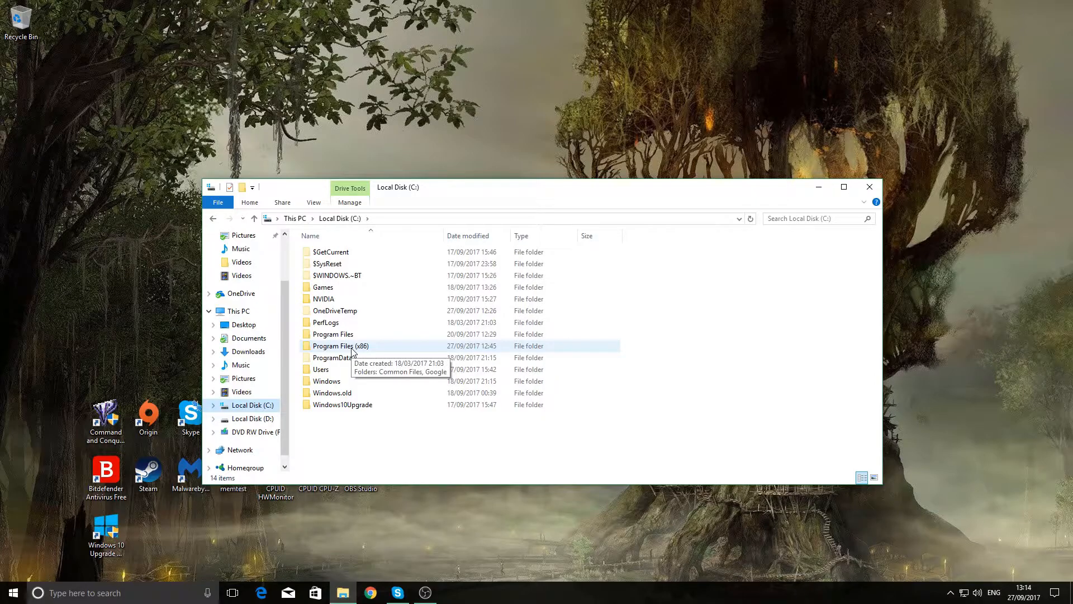
pyautogui.doubleClick(340, 346)
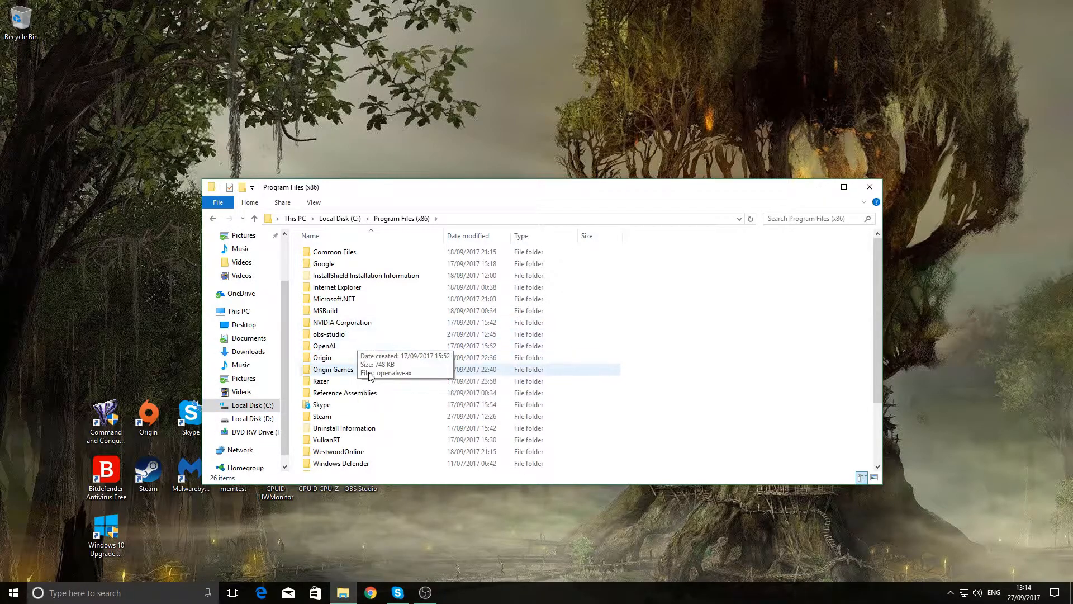
pyautogui.scroll(-3)
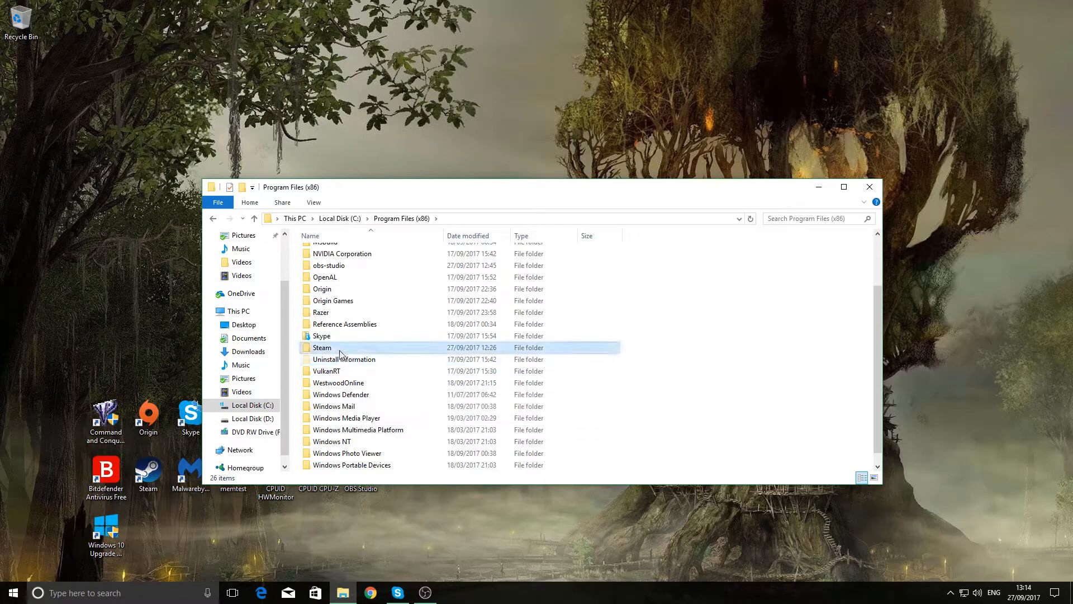
pyautogui.doubleClick(322, 348)
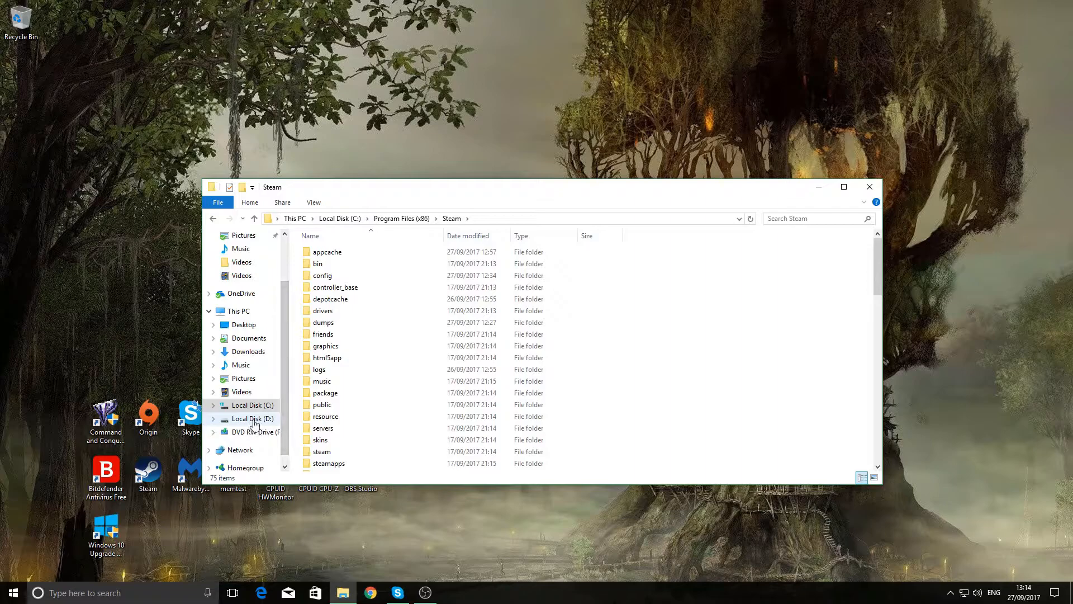
# Browse to D:\SteamLibrary\steamapps\common listing the installed game folders.
pyautogui.click(251, 418)
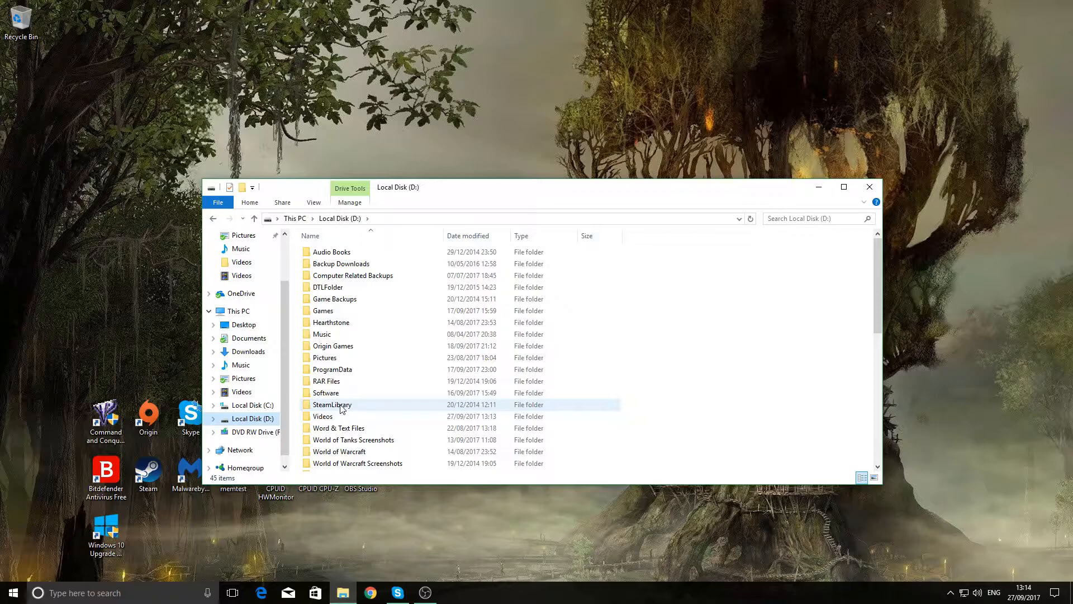
pyautogui.doubleClick(332, 405)
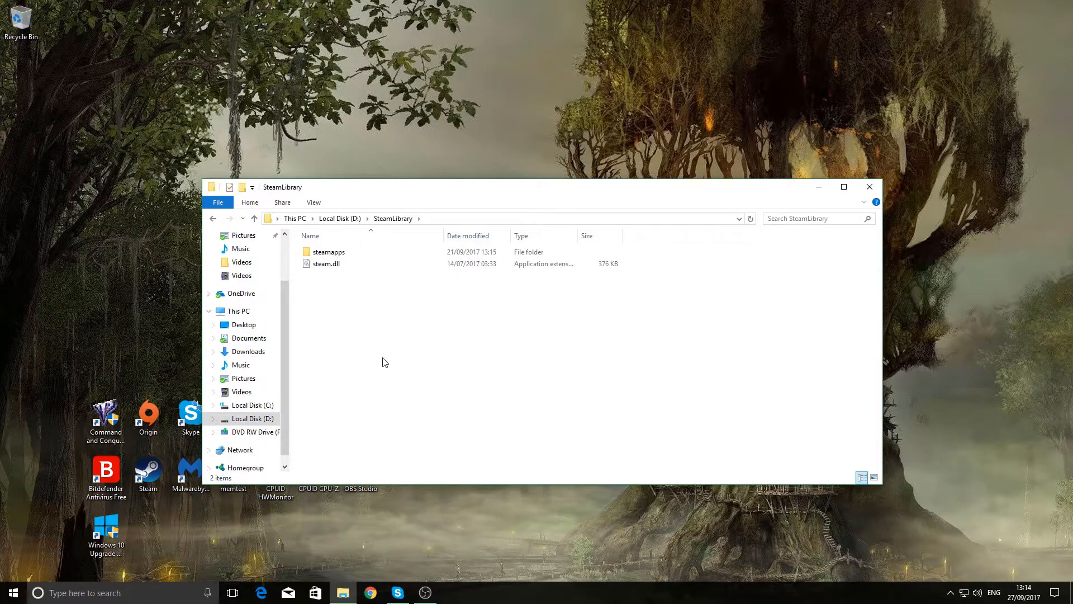
pyautogui.click(329, 252)
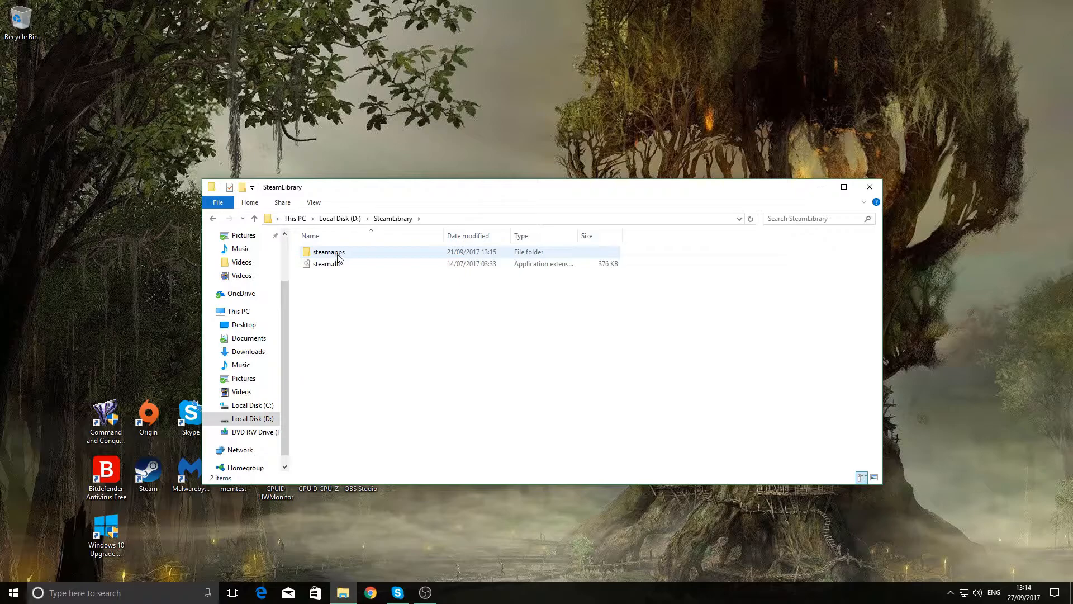
pyautogui.doubleClick(329, 251)
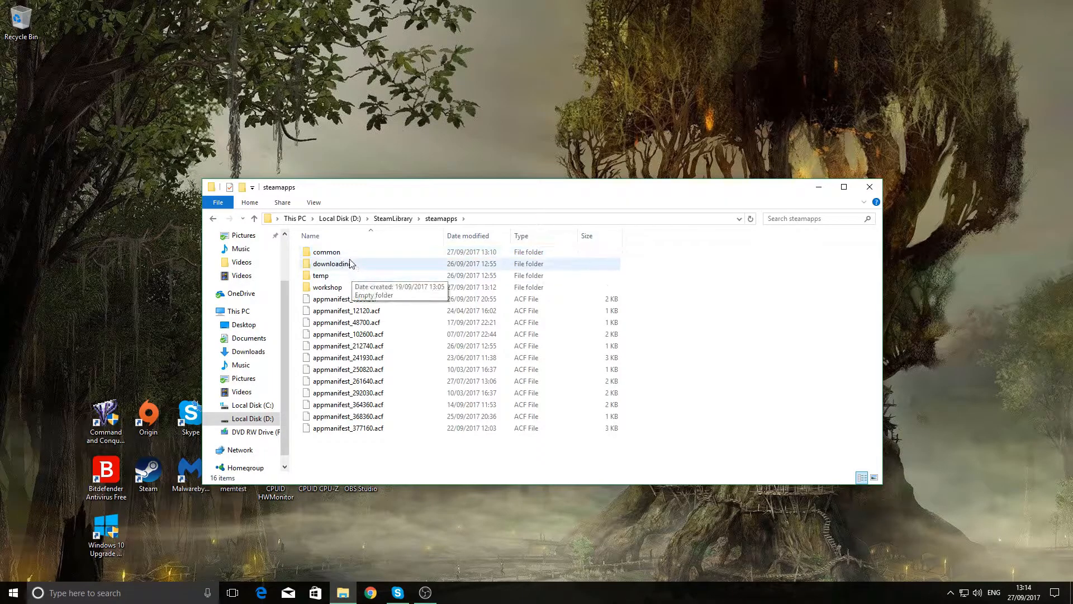
pyautogui.click(326, 251)
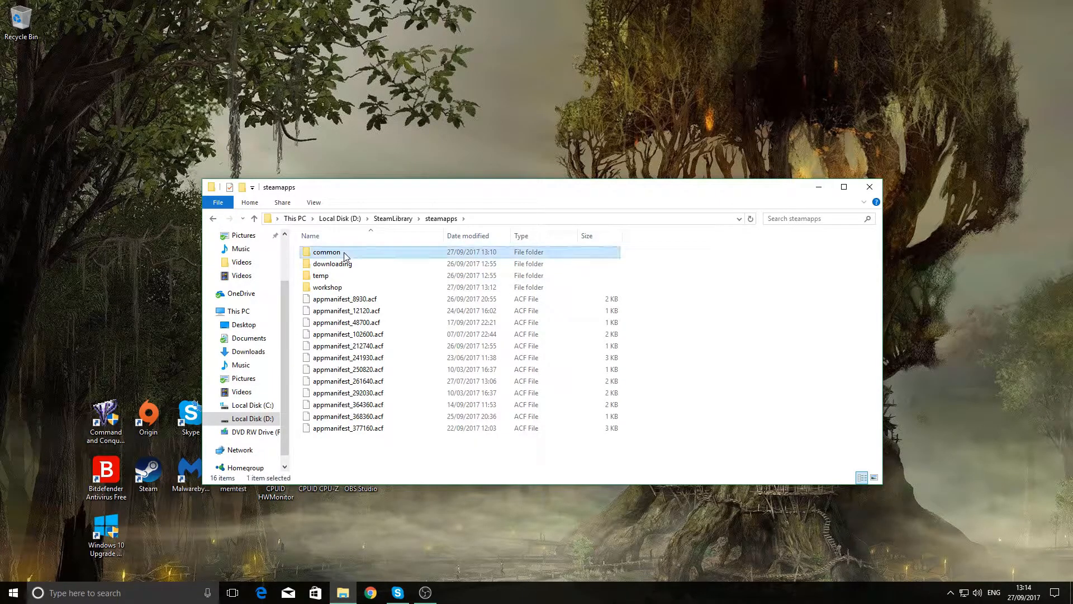
pyautogui.doubleClick(327, 251)
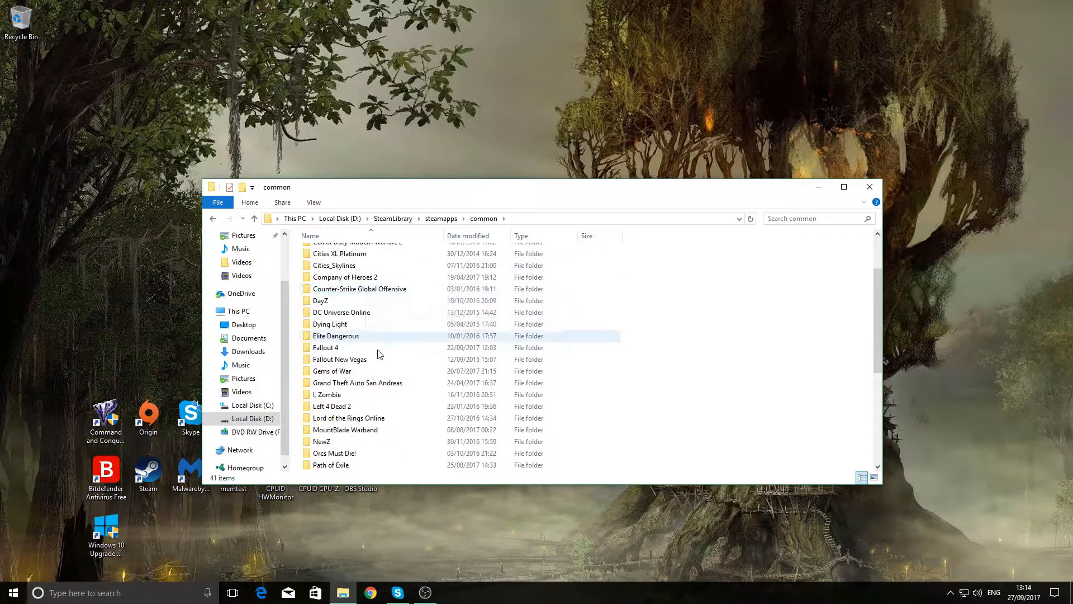
# Locate the SteamVR folder in common and bring up its context menu for deletion.
pyautogui.scroll(-3)
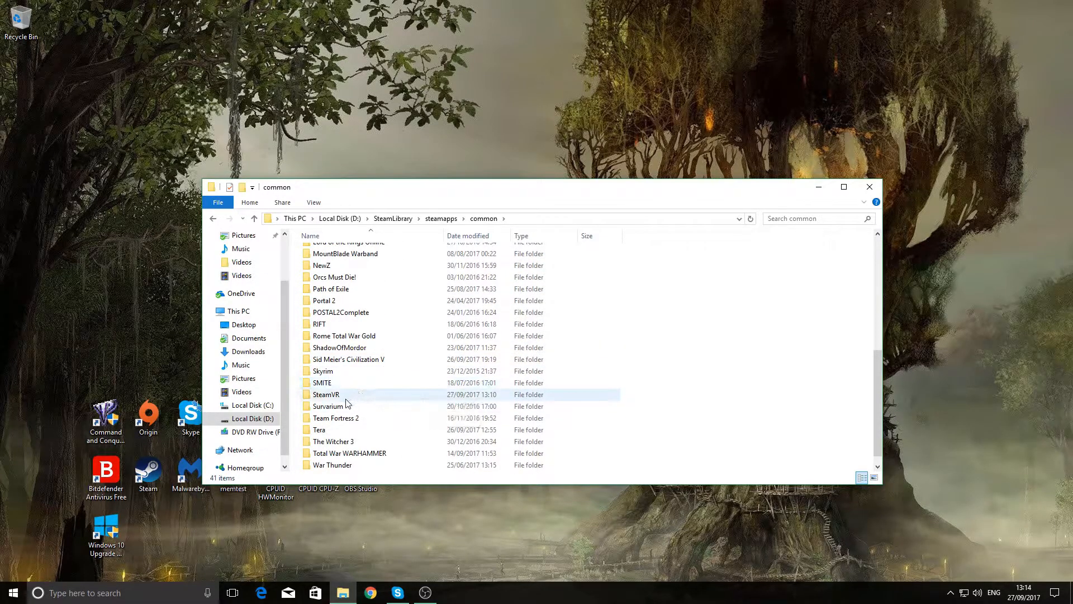
pyautogui.moveTo(344, 397)
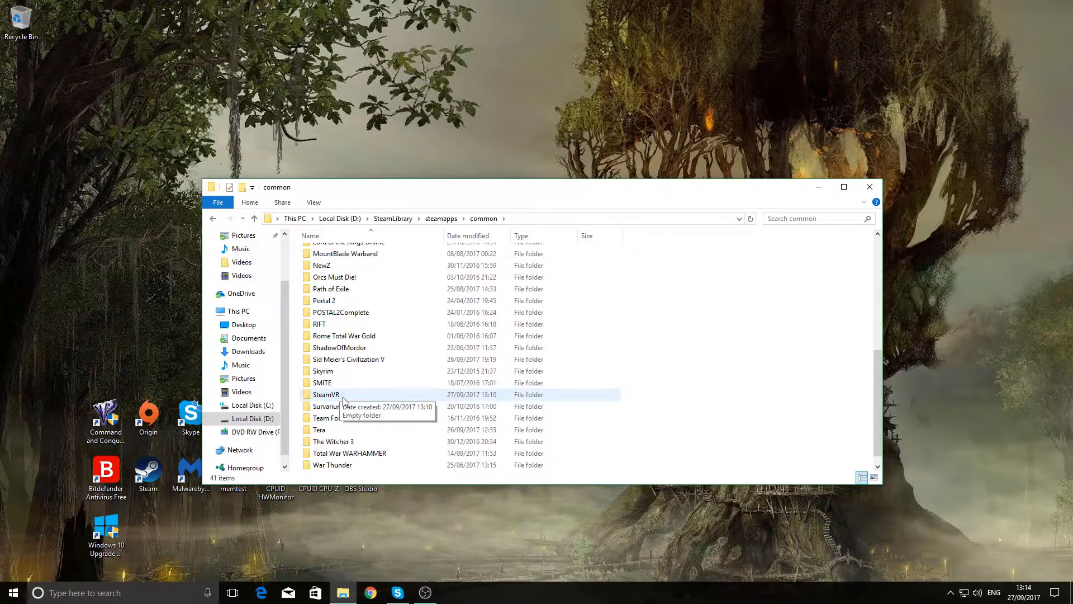
pyautogui.rightClick(325, 395)
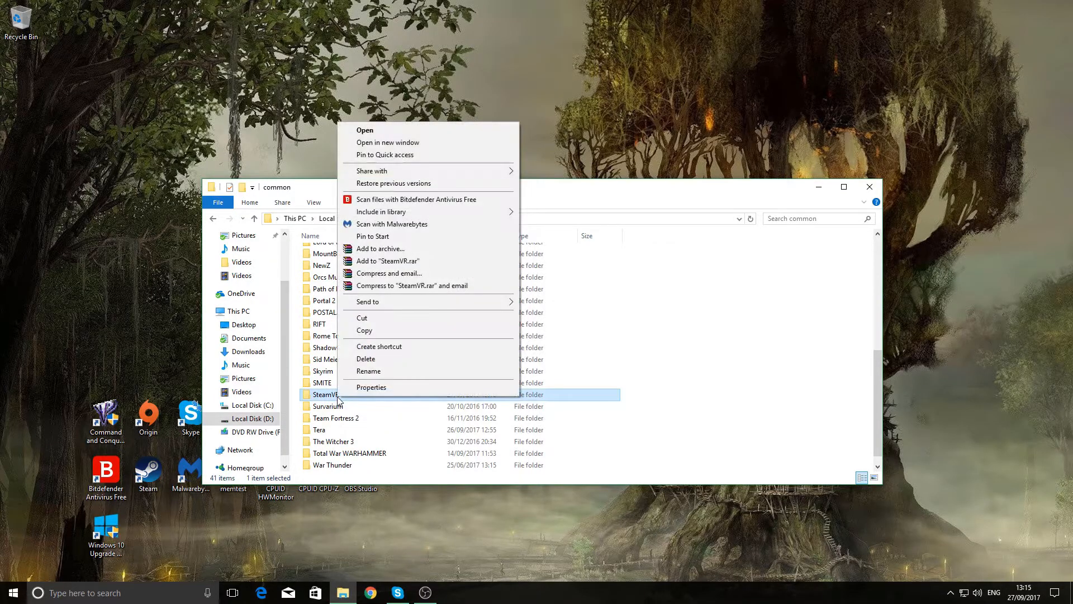